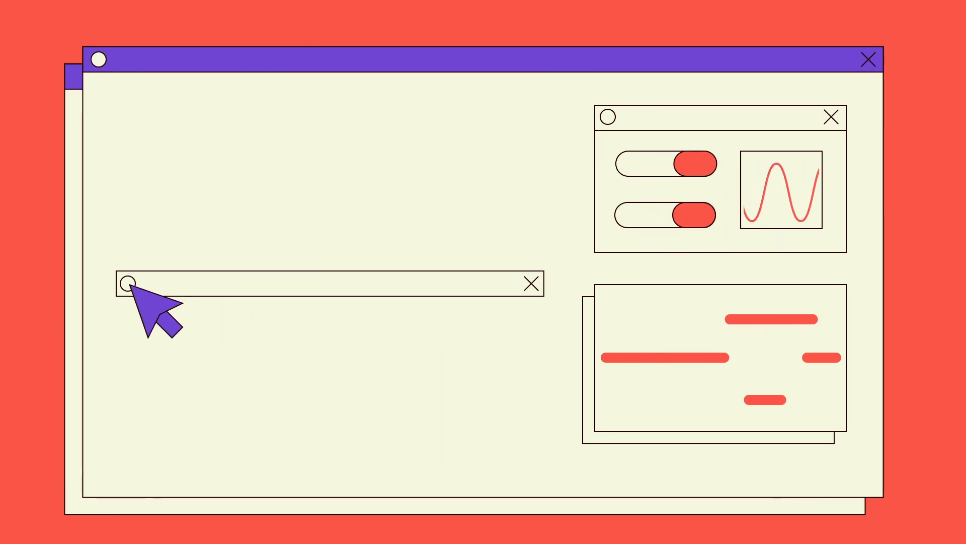
- Preview the final render and open the Abstract Infographics animation composition in the Timeline
{"action": "left_click", "coordinate": [130, 283]}
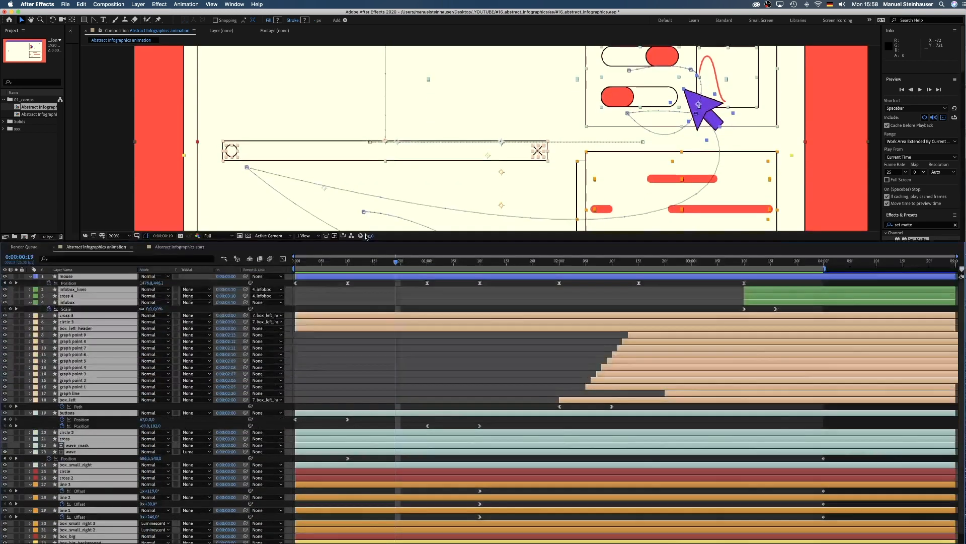
- Open the Abstract Infographics start composition and twirl open the buttons layer's Contents
{"action": "left_click", "coordinate": [210, 236]}
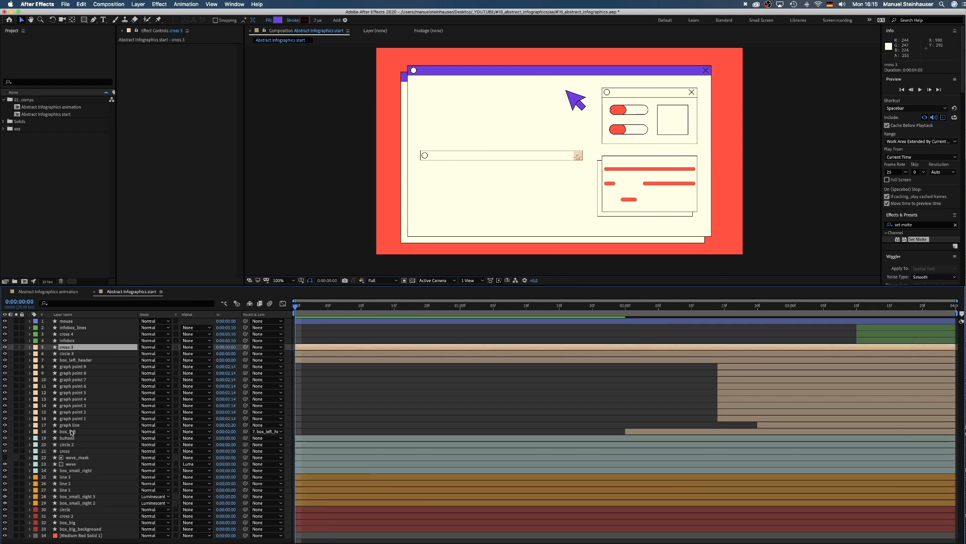
{"action": "left_click", "coordinate": [73, 328]}
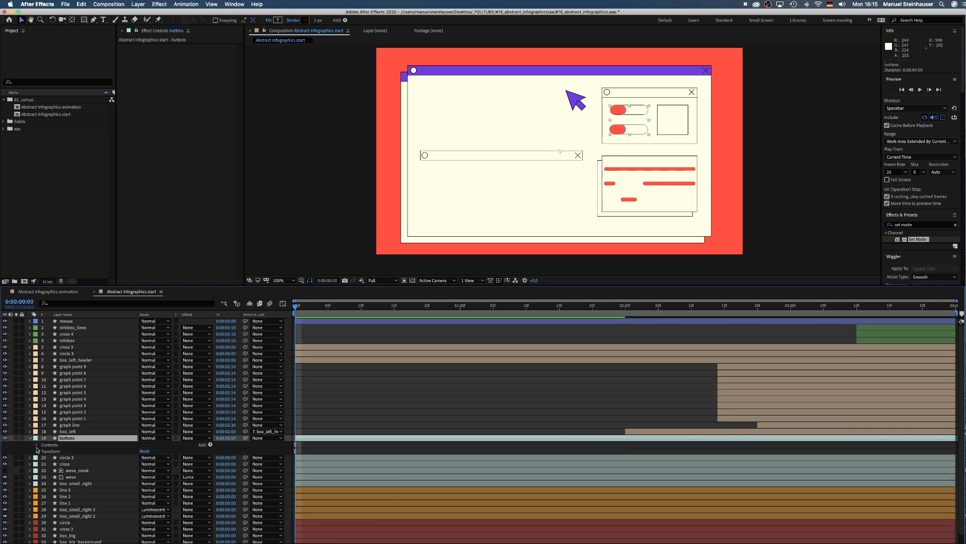
- Keyframe both red knobs' Position at 0:10 and 1:00, sliding them sideways, viewing at 400%
{"action": "left_click", "coordinate": [29, 444]}
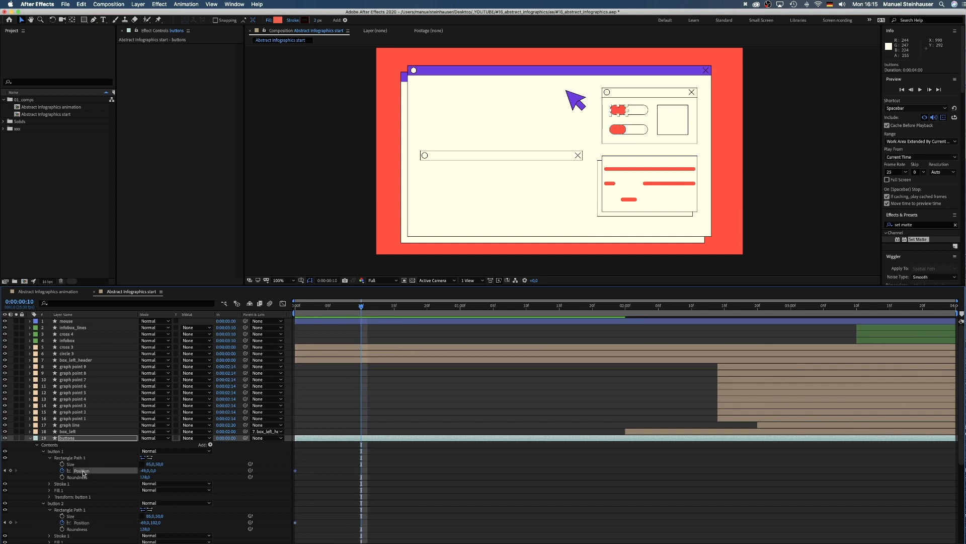
{"action": "left_click", "coordinate": [281, 281]}
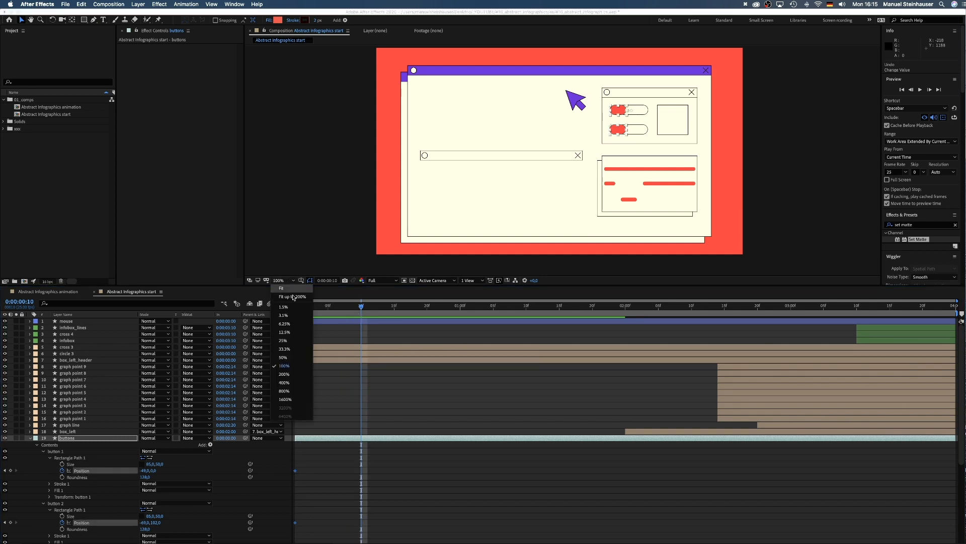
{"action": "left_click", "coordinate": [284, 382]}
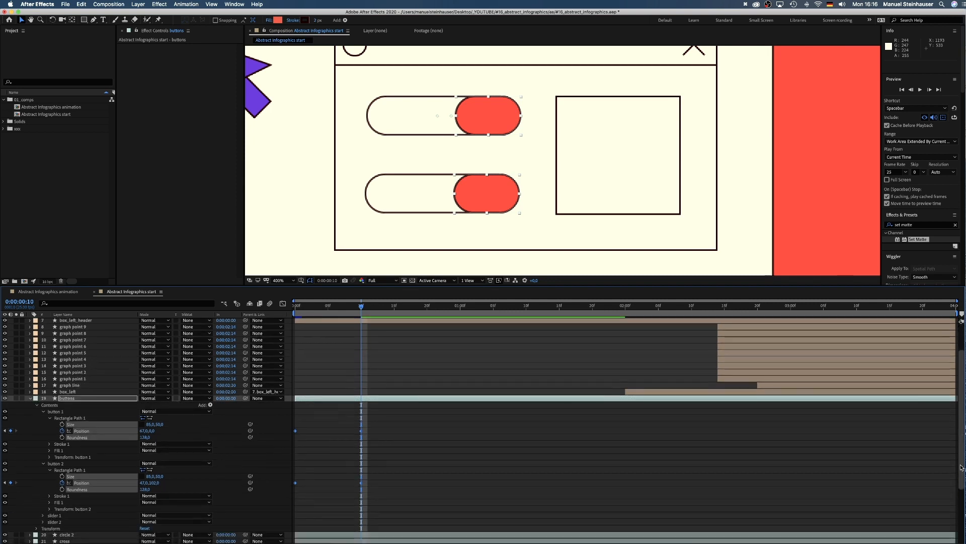
{"action": "left_click", "coordinate": [282, 303]}
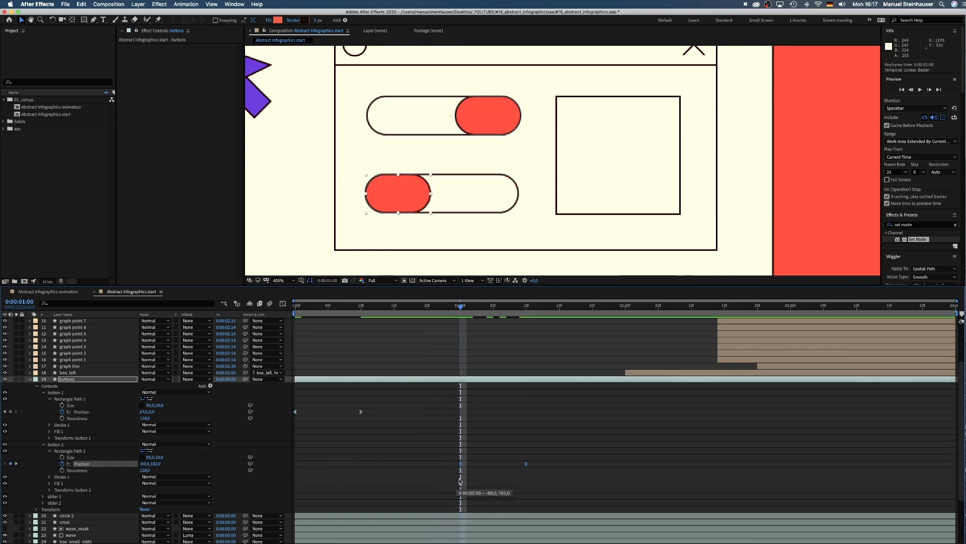
{"action": "left_click", "coordinate": [282, 280]}
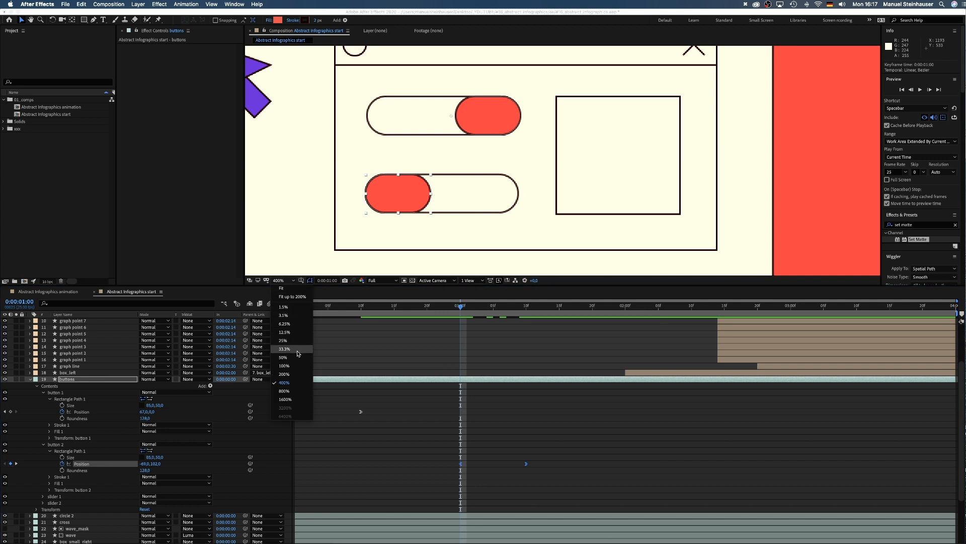
- Keyframe the mouse layer's Position so the arrow travels to the first toggle, then the second
{"action": "left_click", "coordinate": [284, 366]}
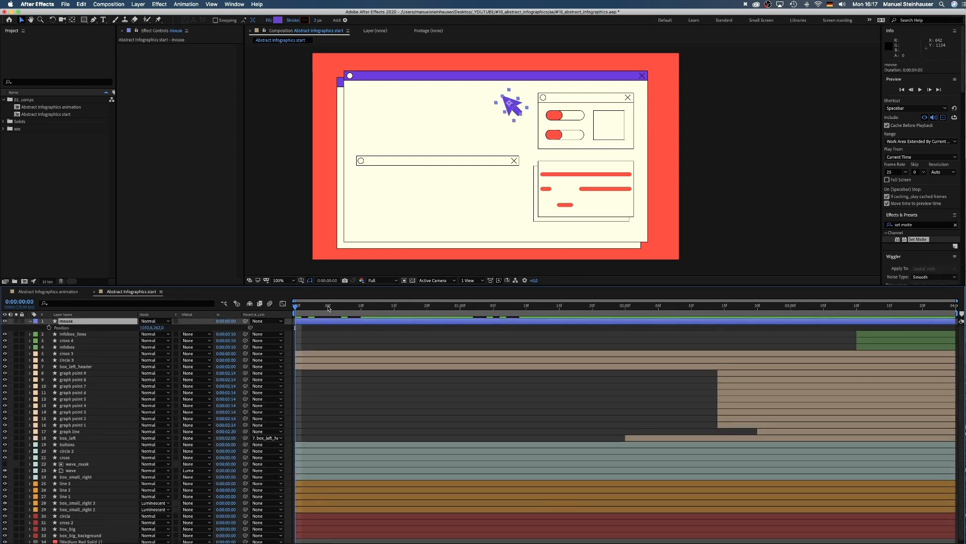
{"action": "left_click", "coordinate": [30, 321]}
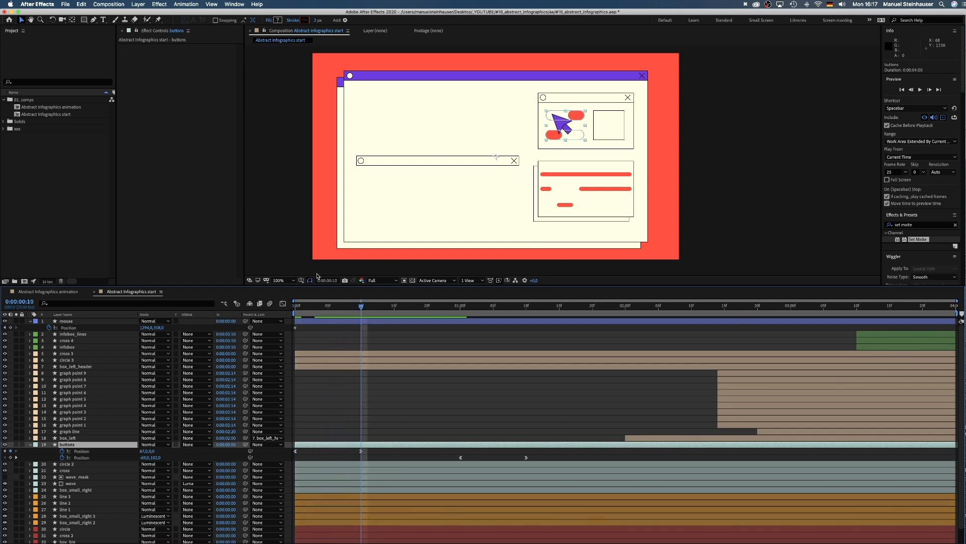
{"action": "left_click", "coordinate": [65, 321]}
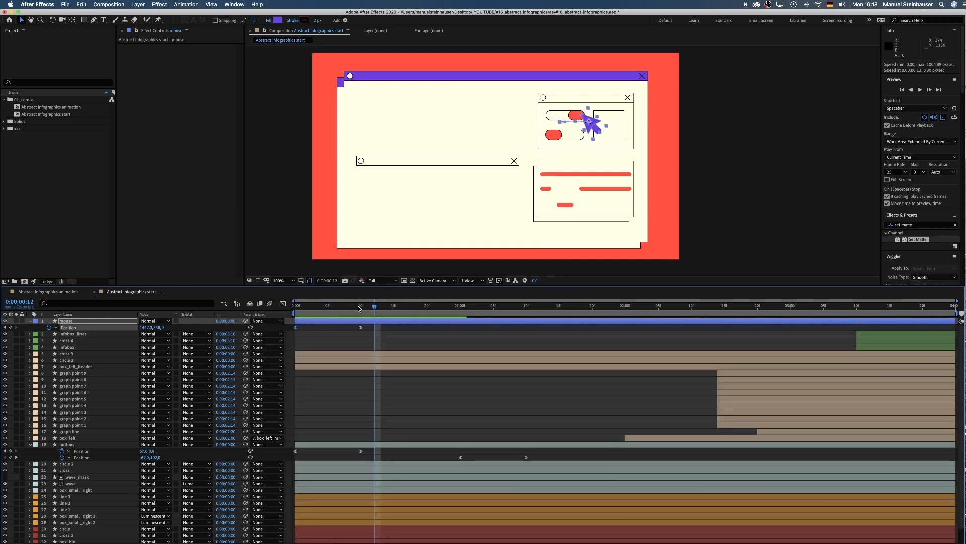
{"action": "left_click", "coordinate": [460, 305]}
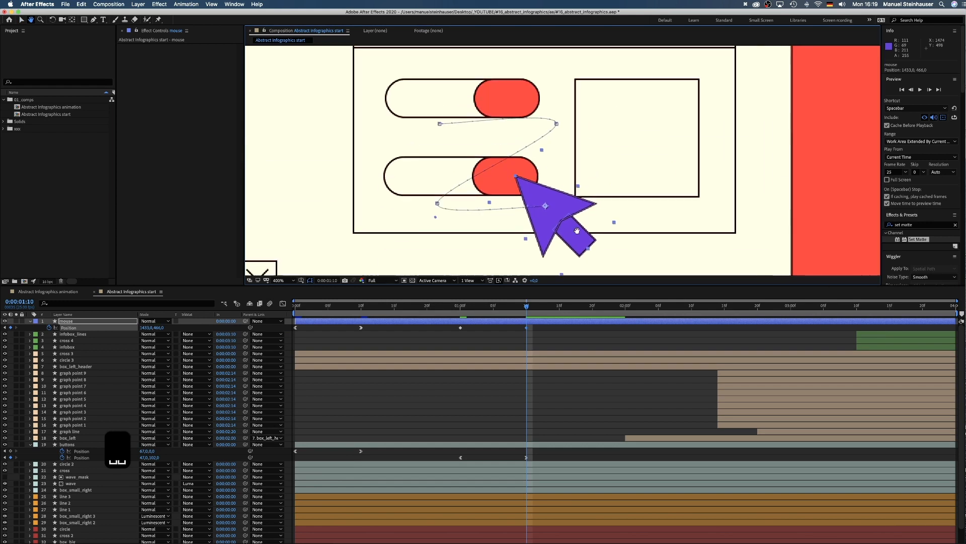
- Apply Easy Ease (F9) to the mouse Position keyframes and reshape the motion path handles
{"action": "left_click", "coordinate": [92, 19]}
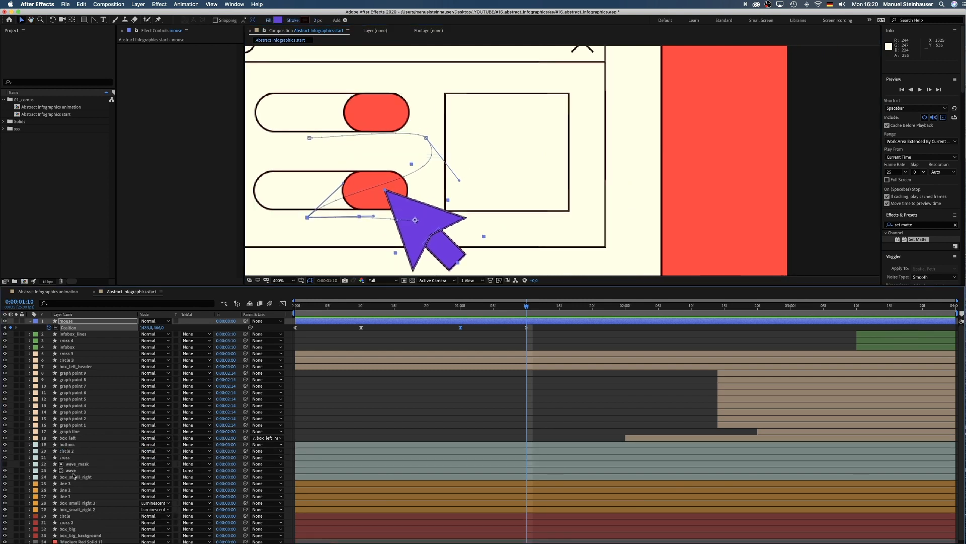
{"action": "left_click", "coordinate": [71, 470]}
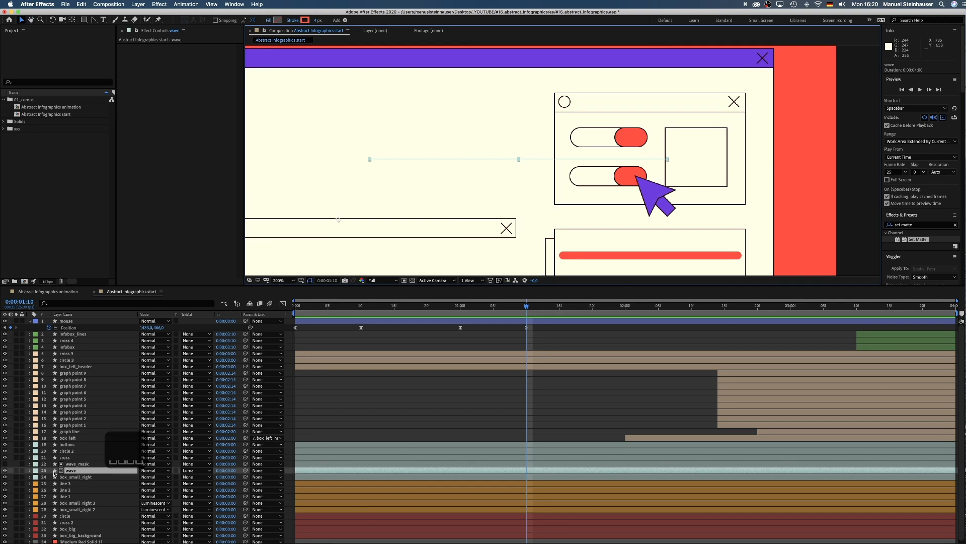
{"action": "left_click", "coordinate": [28, 469]}
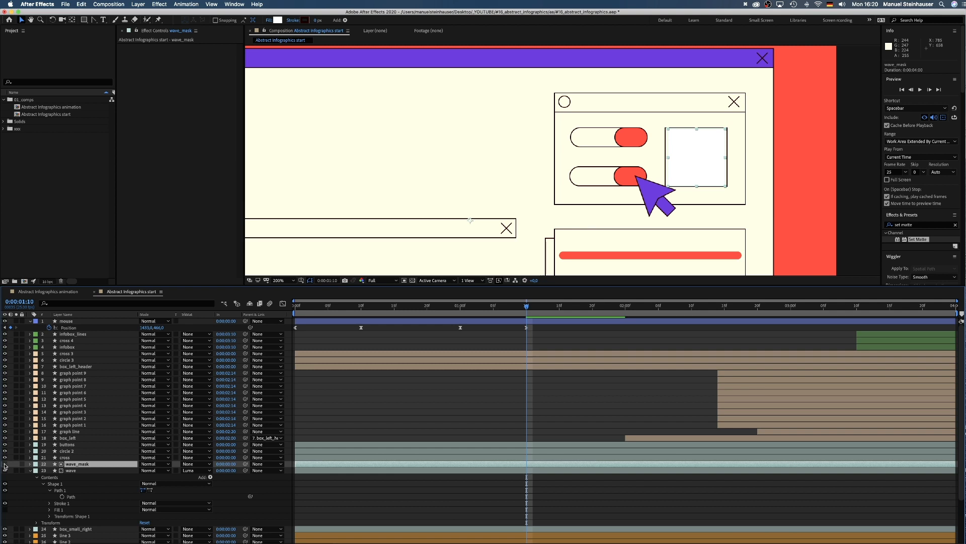
{"action": "left_click", "coordinate": [197, 470]}
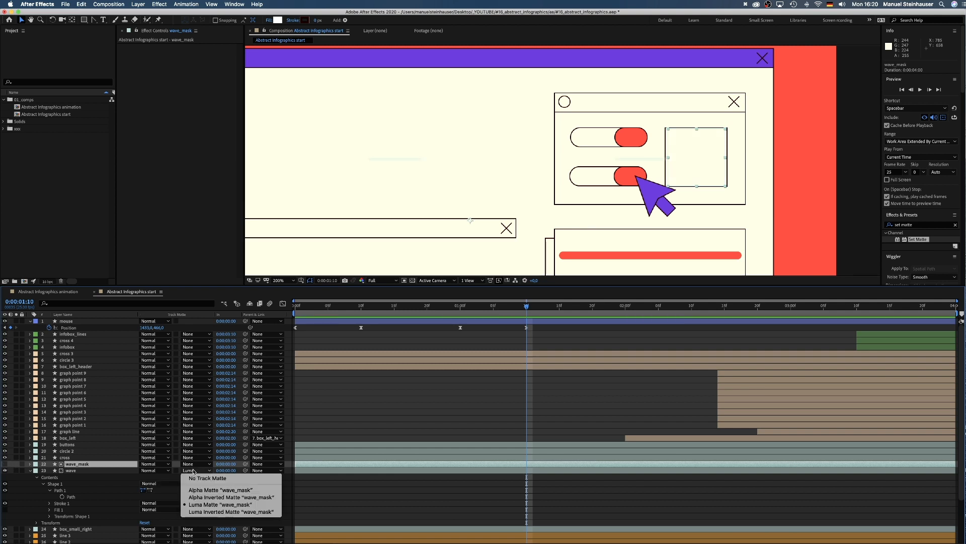
{"action": "left_click", "coordinate": [216, 504]}
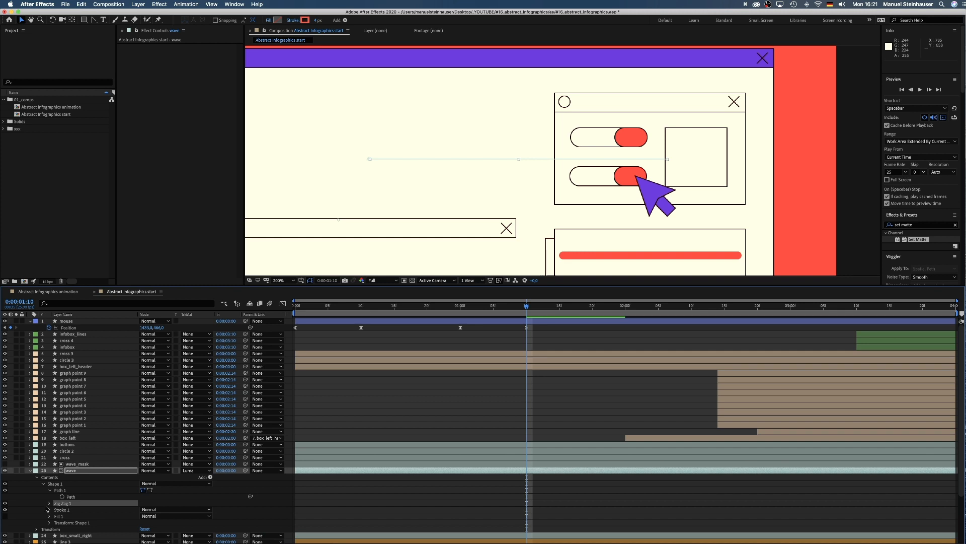
- Set the wave's Zig Zag points to Smooth
{"action": "left_click", "coordinate": [49, 503]}
{"action": "type", "text": "15"}
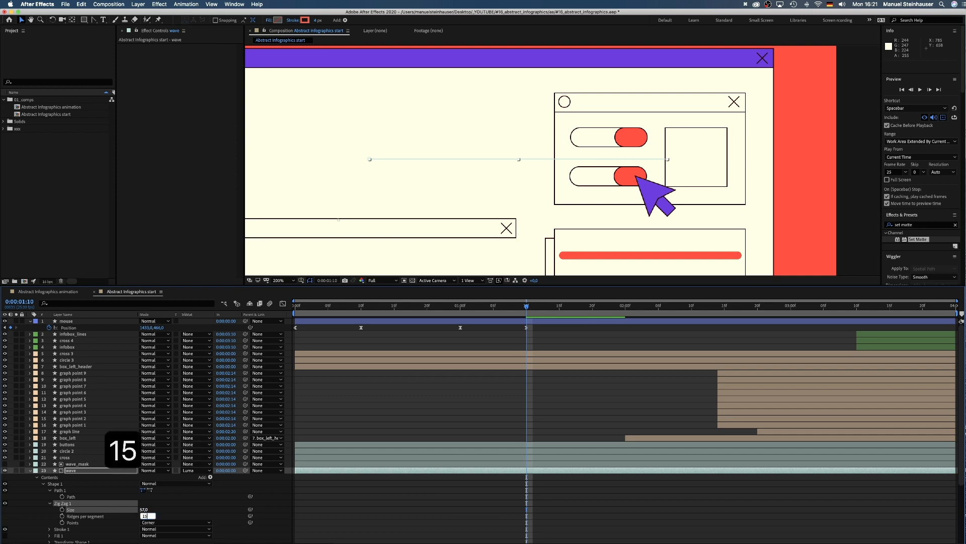
{"action": "left_click", "coordinate": [176, 522]}
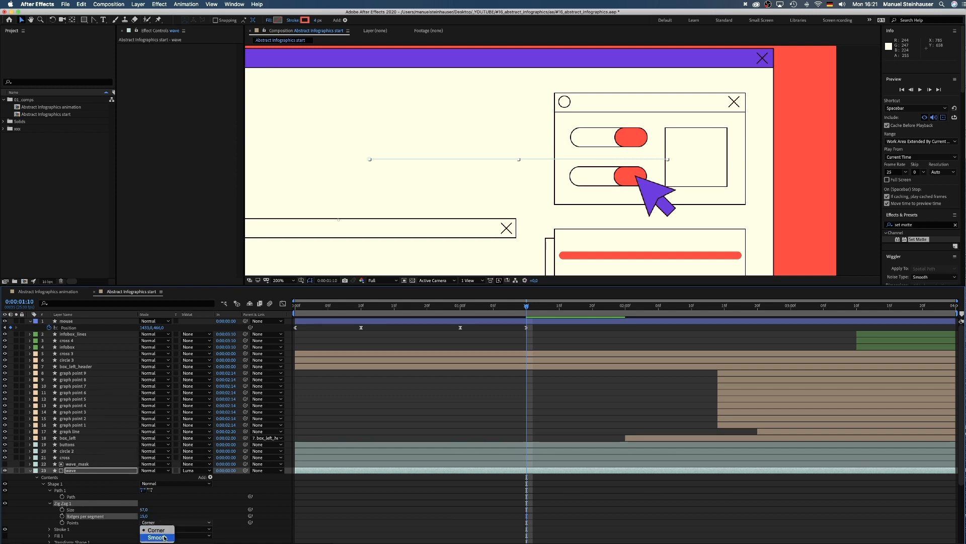
{"action": "left_click", "coordinate": [197, 470]}
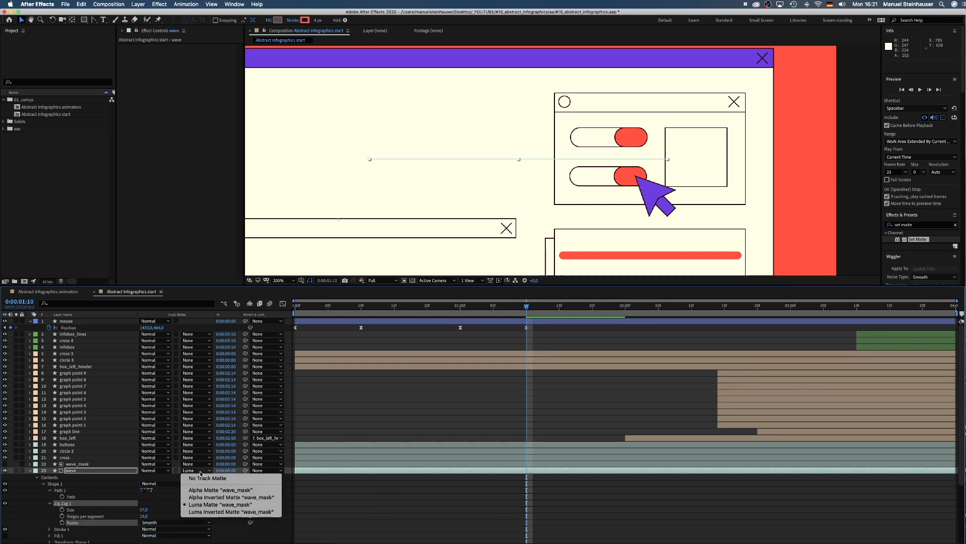
- Add Position keyframes to the wave inside its matte and adjust their interpolation
{"action": "left_click", "coordinate": [207, 478]}
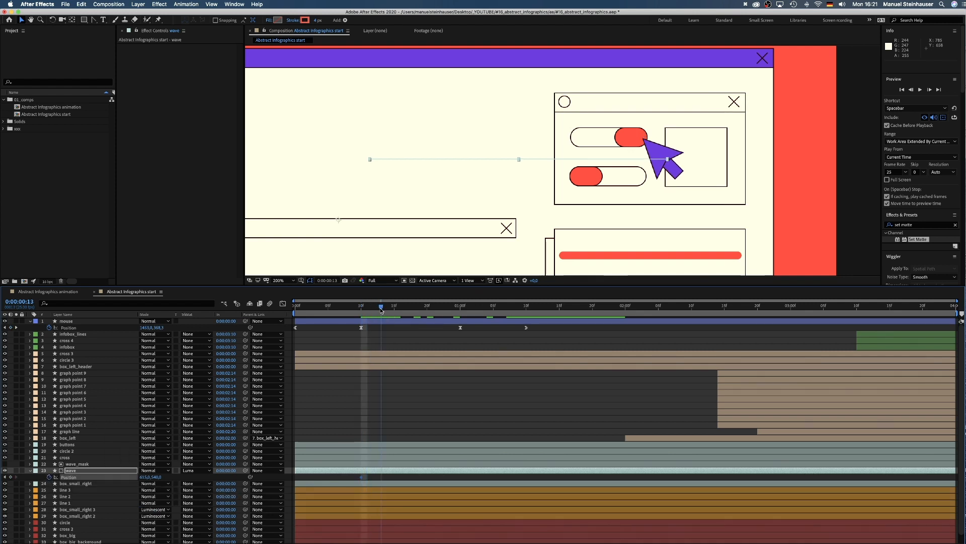
{"action": "left_click", "coordinate": [744, 305]}
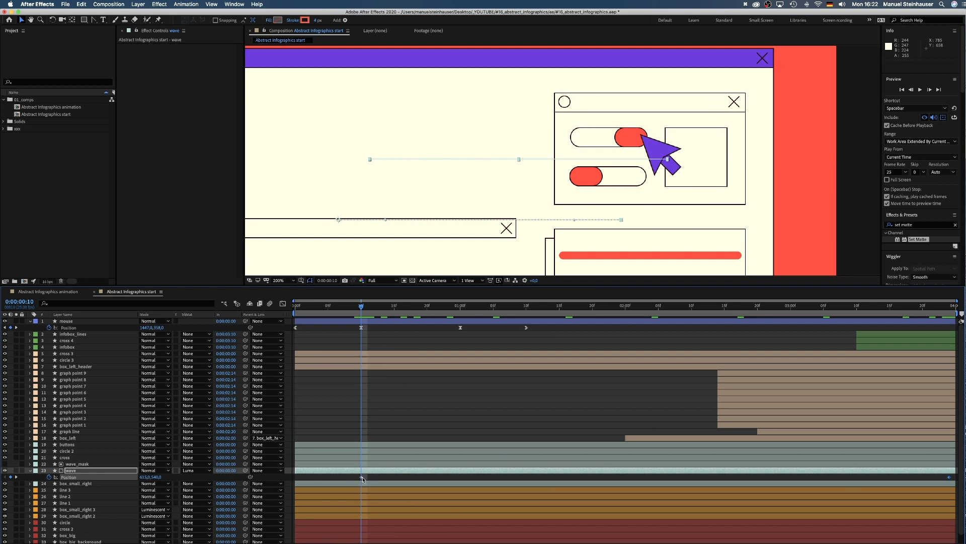
{"action": "right_click", "coordinate": [362, 478]}
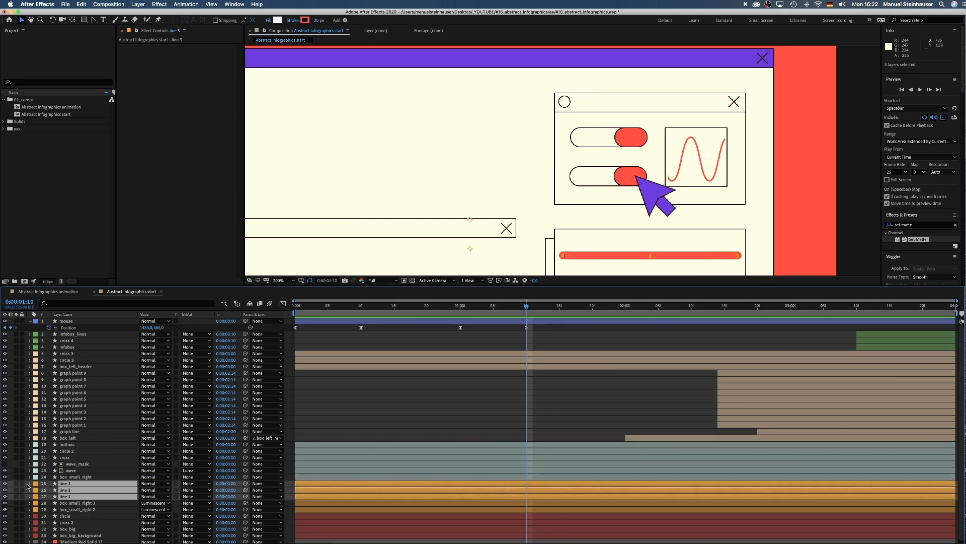
- Add Trim Paths to lines 1–3, keyframe their Offset, and apply Easy Ease In
{"action": "left_click", "coordinate": [28, 484]}
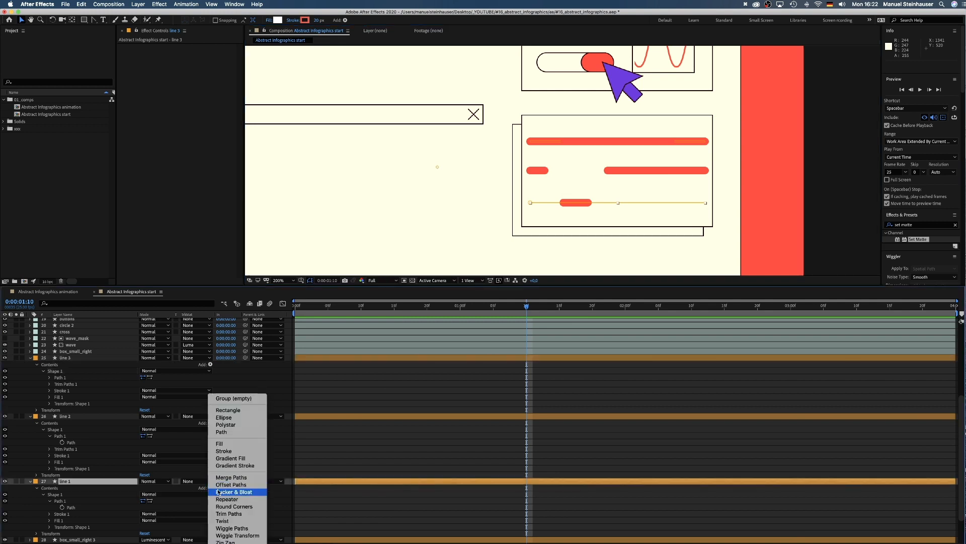
{"action": "mouse_move", "coordinate": [228, 514]}
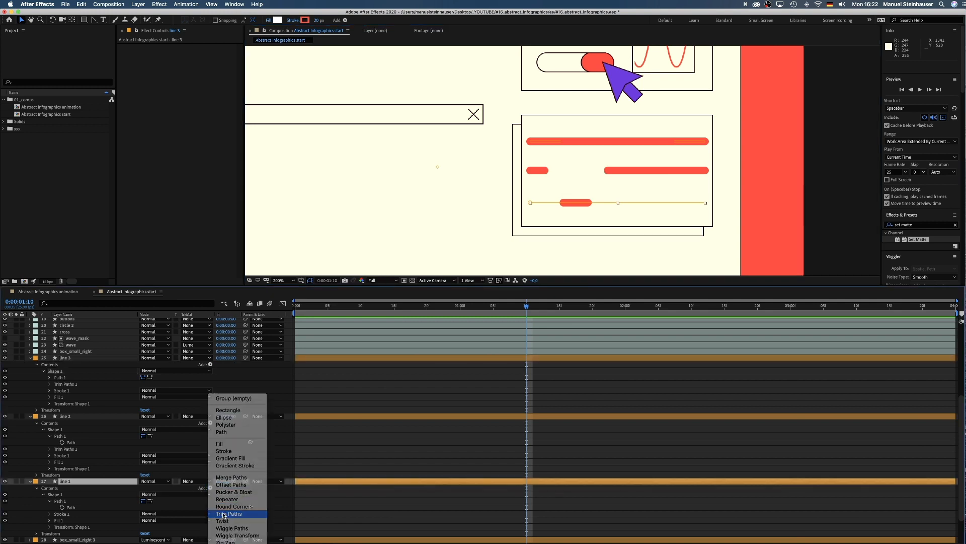
{"action": "left_click", "coordinate": [229, 513]}
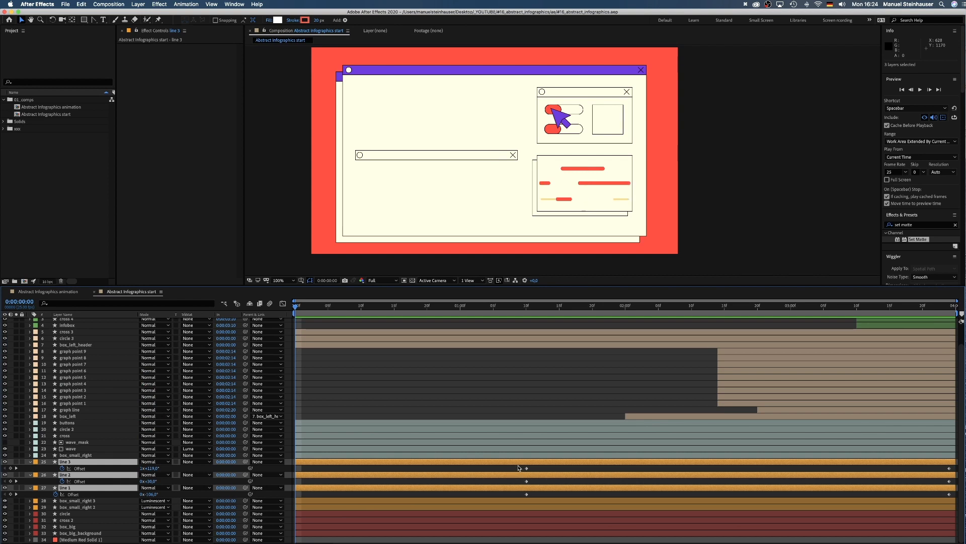
{"action": "right_click", "coordinate": [520, 467]}
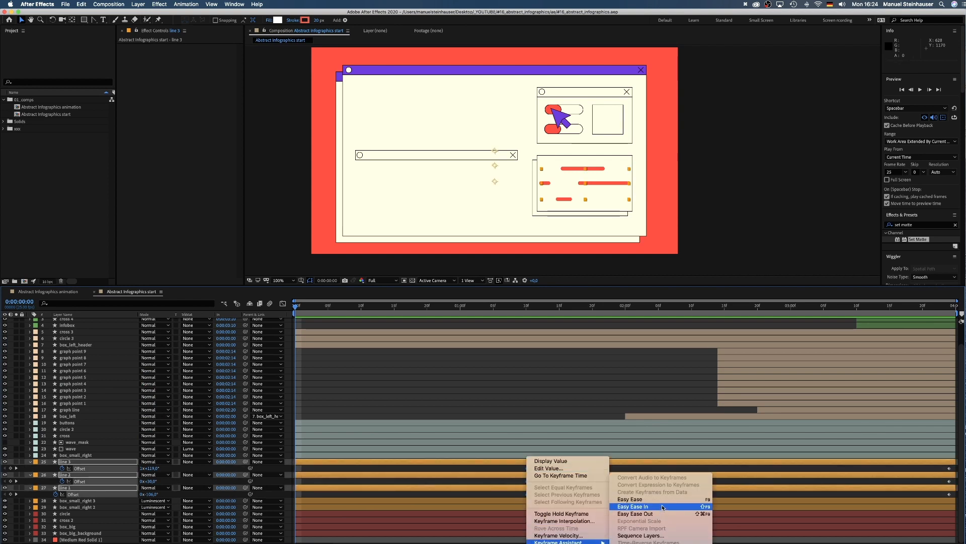
{"action": "left_click", "coordinate": [633, 506]}
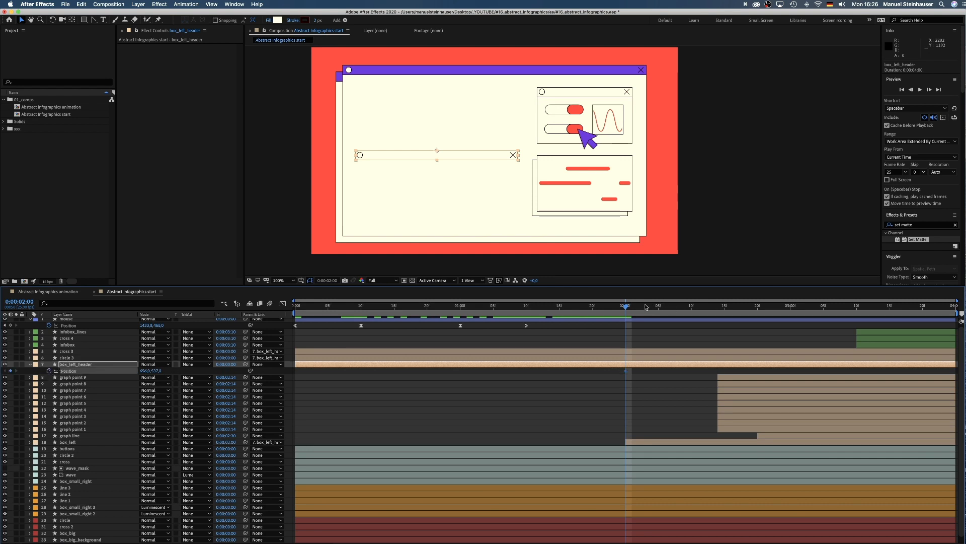
- At 0:00:02:10, keyframe box_left_header's Position with the header moved upward
{"action": "left_click_drag", "start_coordinate": [626, 306], "coordinate": [692, 305]}
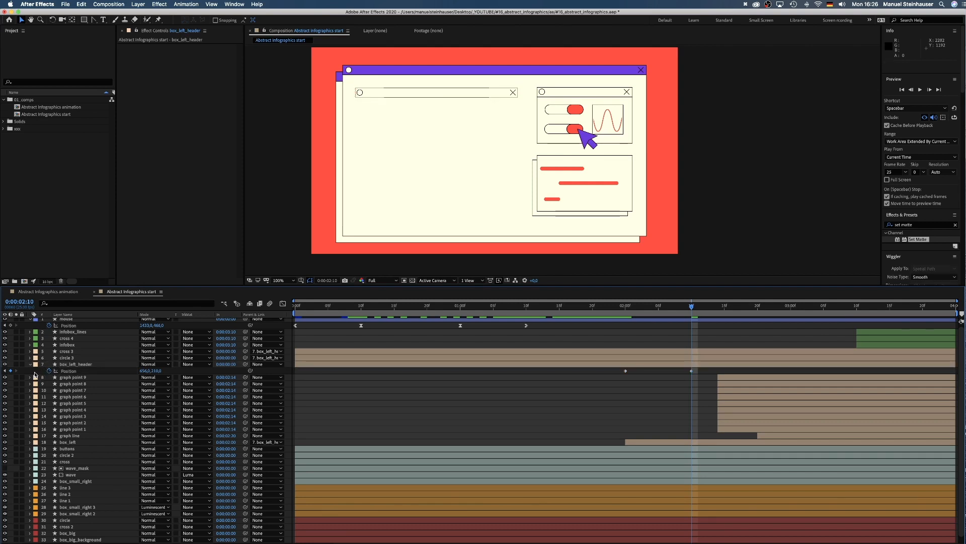
- Convert the left box rectangle to a Bezier path, keyframe it growing downward, and sharpen its speed curve
{"action": "left_click", "coordinate": [642, 305]}
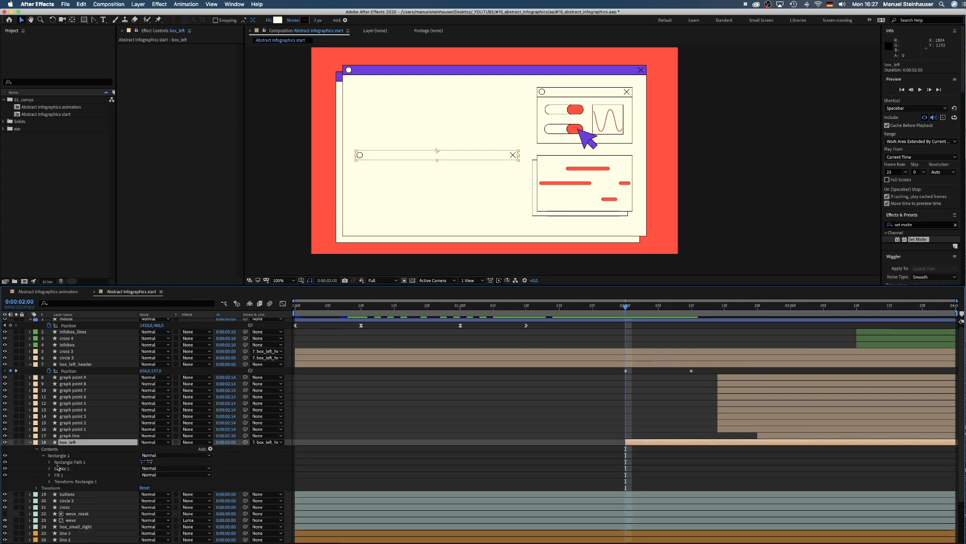
{"action": "right_click", "coordinate": [69, 461]}
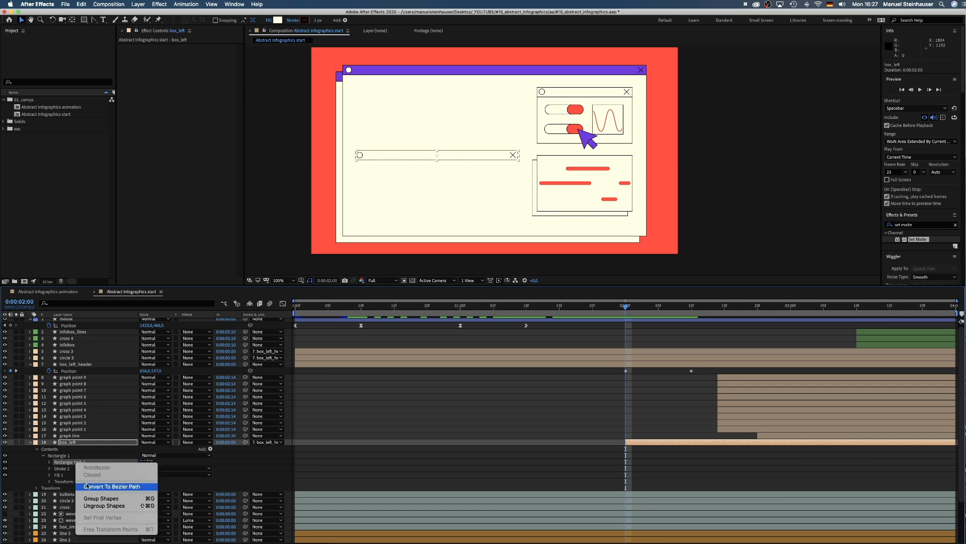
{"action": "left_click", "coordinate": [116, 486]}
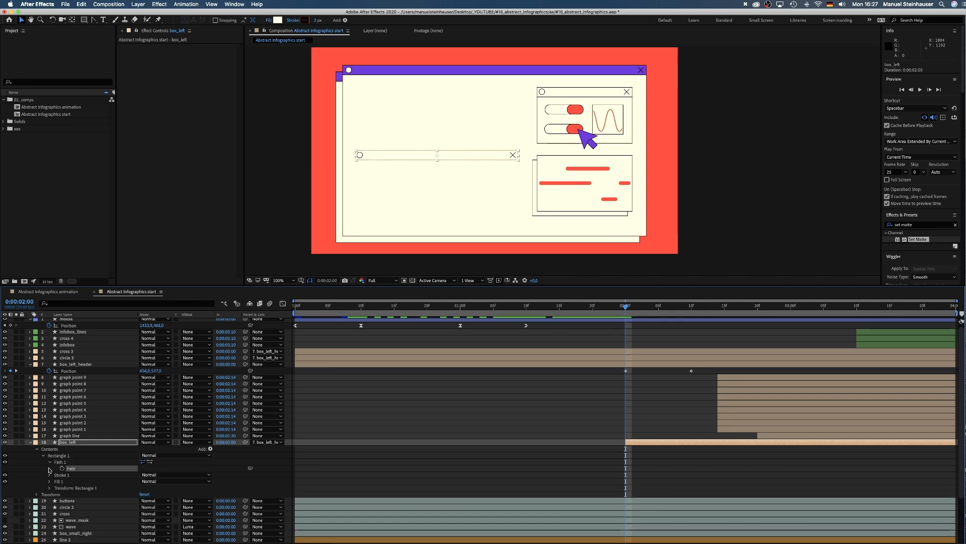
{"action": "left_click", "coordinate": [71, 469]}
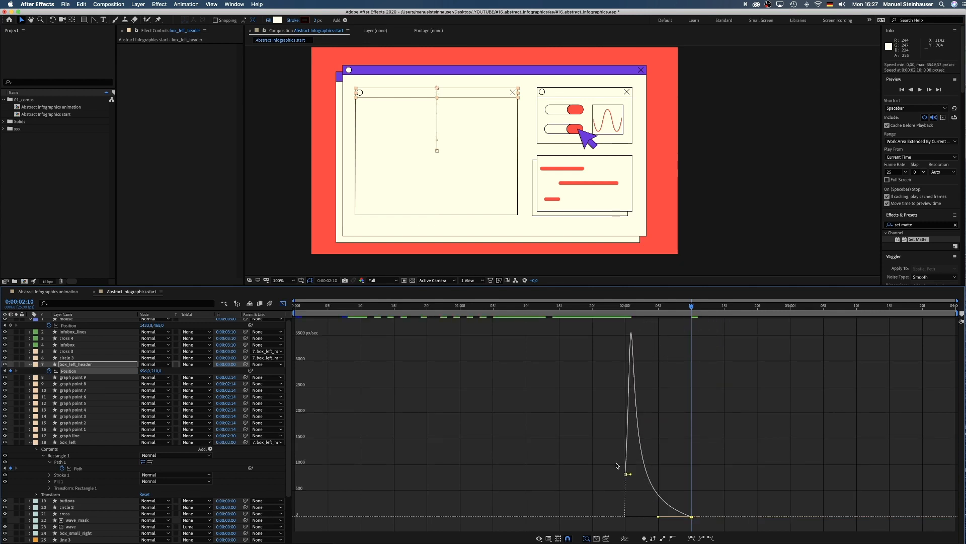
{"action": "left_click_drag", "start_coordinate": [624, 473], "coordinate": [646, 513]}
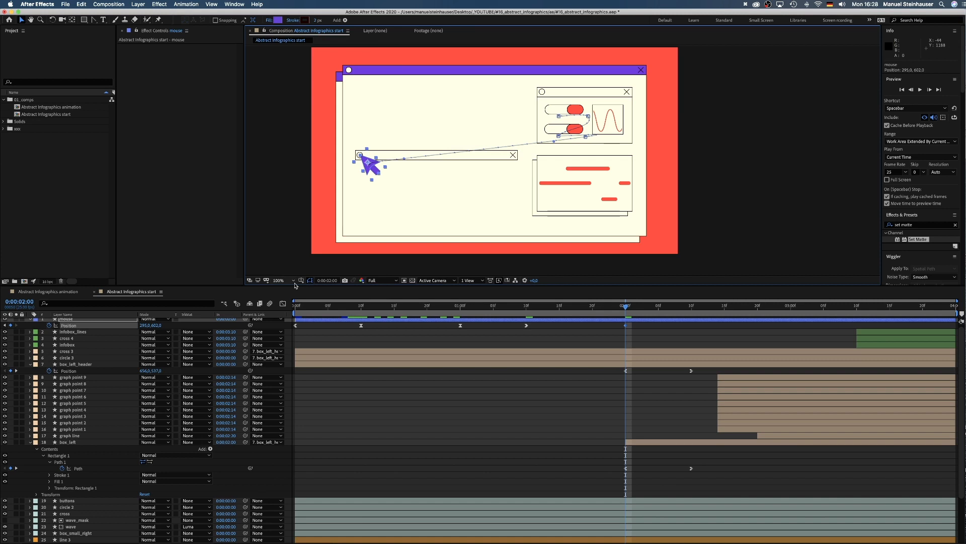
- Pull the cursor path's bezier handles into the left box and smooth its speed in the Graph Editor
{"action": "left_click", "coordinate": [278, 280]}
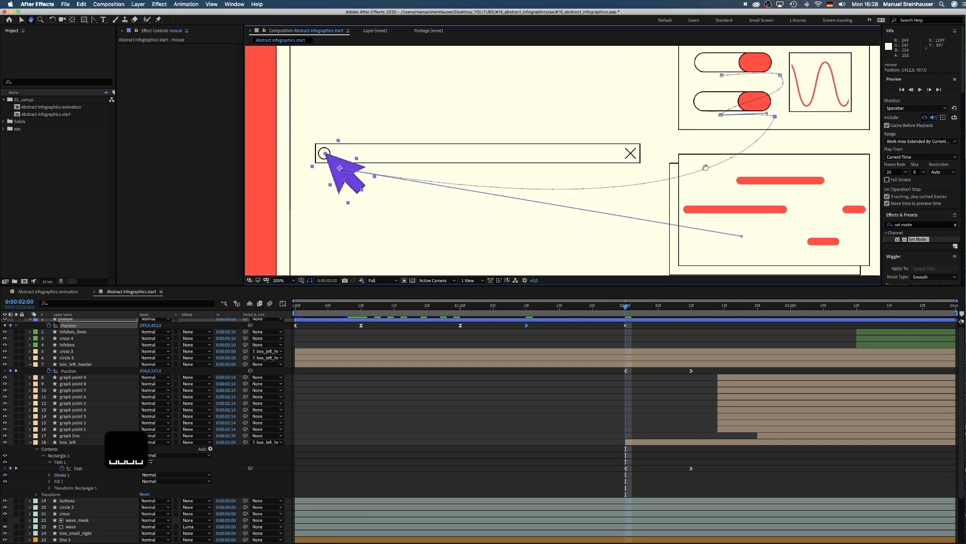
{"action": "left_click", "coordinate": [278, 280]}
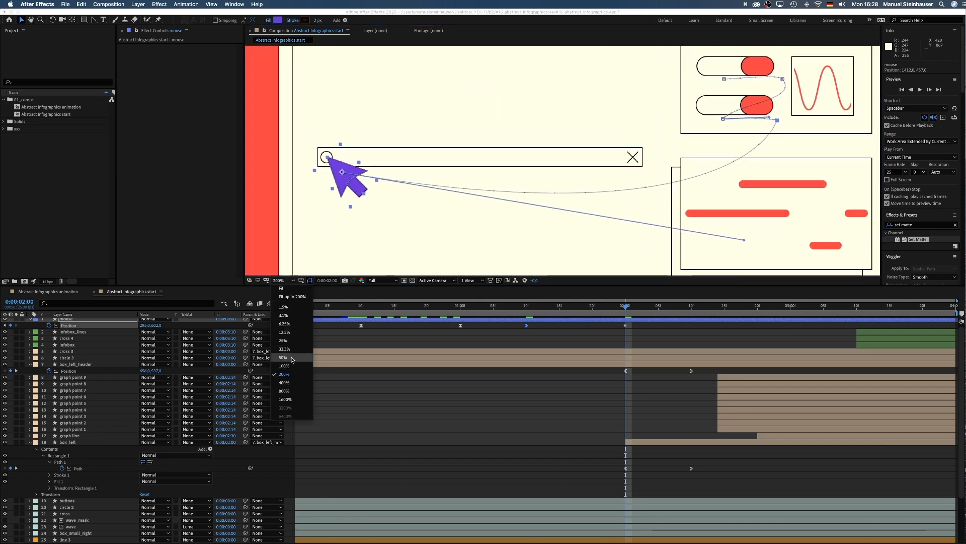
{"action": "left_click", "coordinate": [284, 366]}
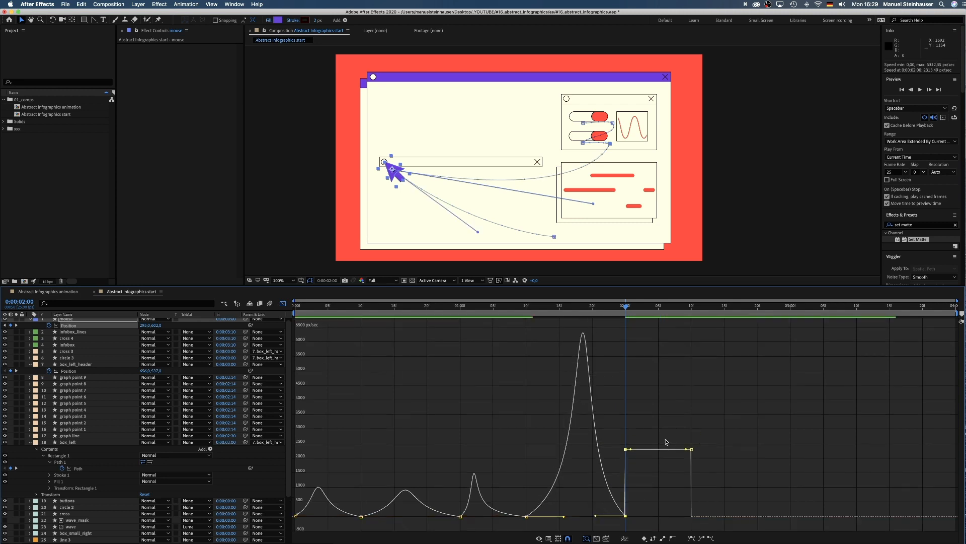
{"action": "left_click_drag", "start_coordinate": [690, 448], "coordinate": [650, 499]}
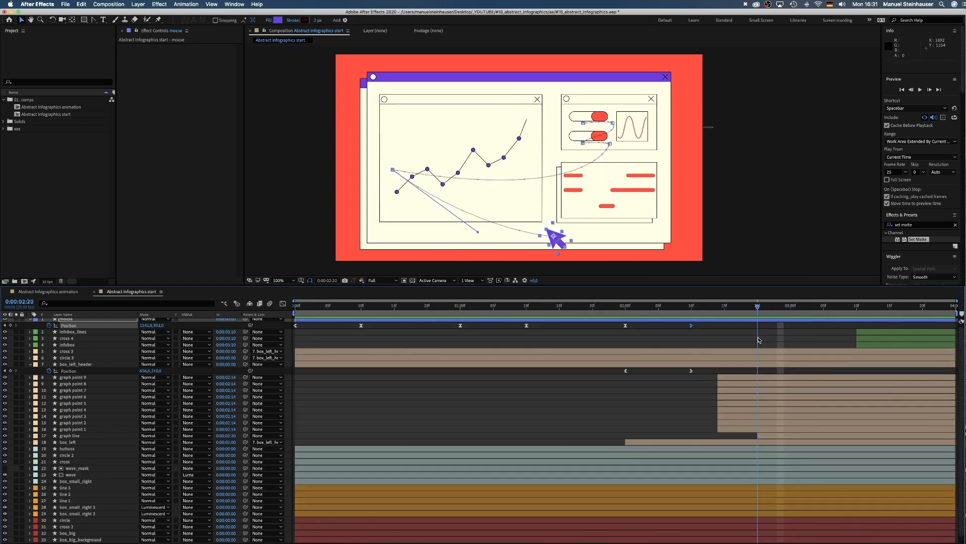
- Keyframe the graph points dropping from above the box, Easy Ease In their landing keyframes
{"action": "left_click", "coordinate": [74, 376]}
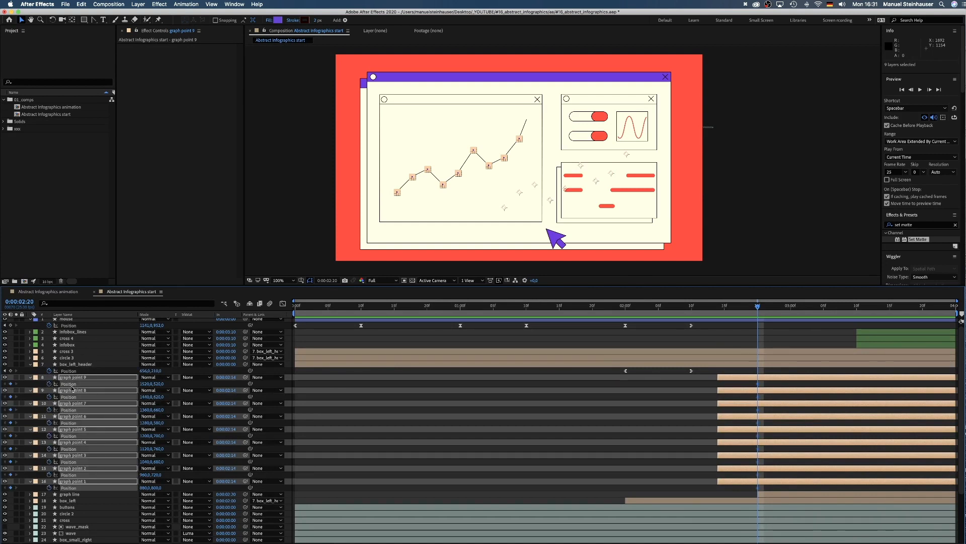
{"action": "left_click", "coordinate": [737, 305]}
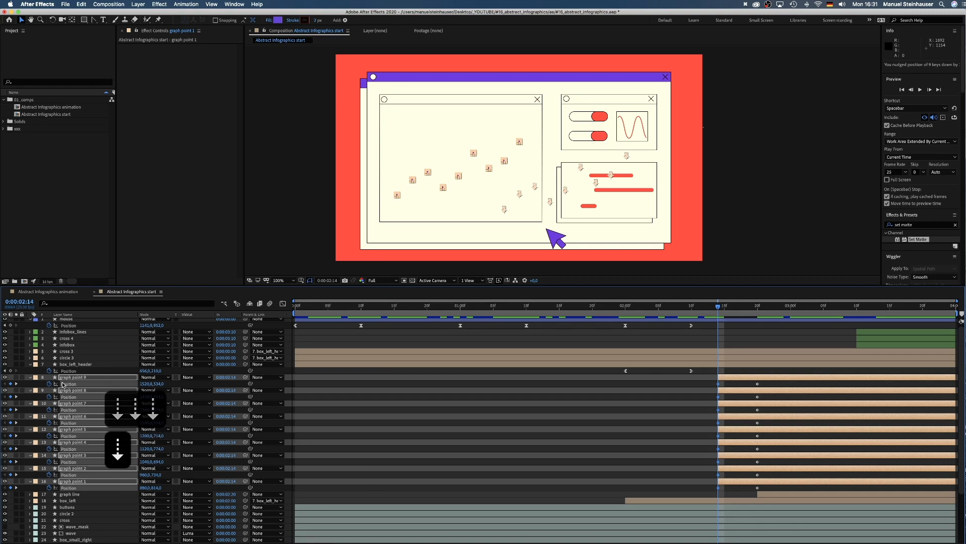
{"action": "left_click", "coordinate": [711, 313]}
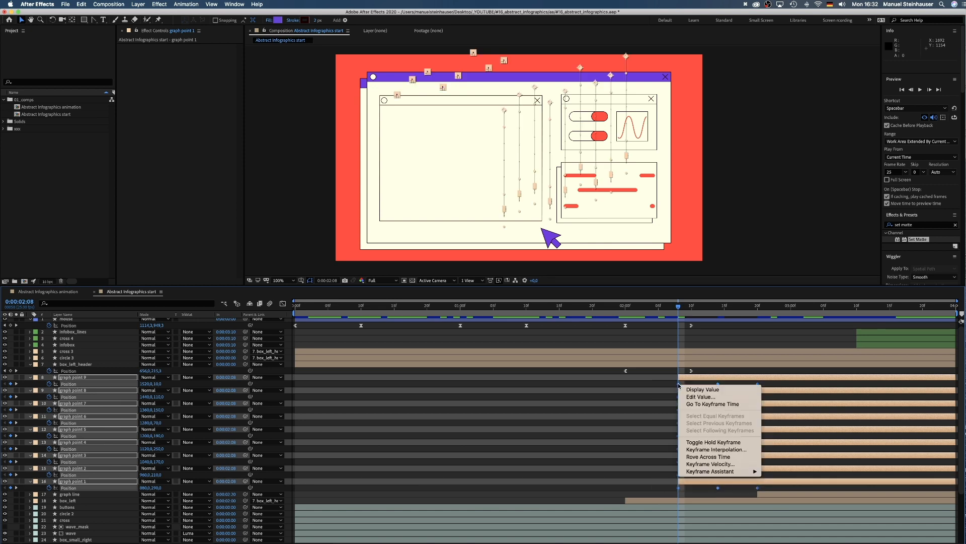
{"action": "mouse_move", "coordinate": [709, 471]}
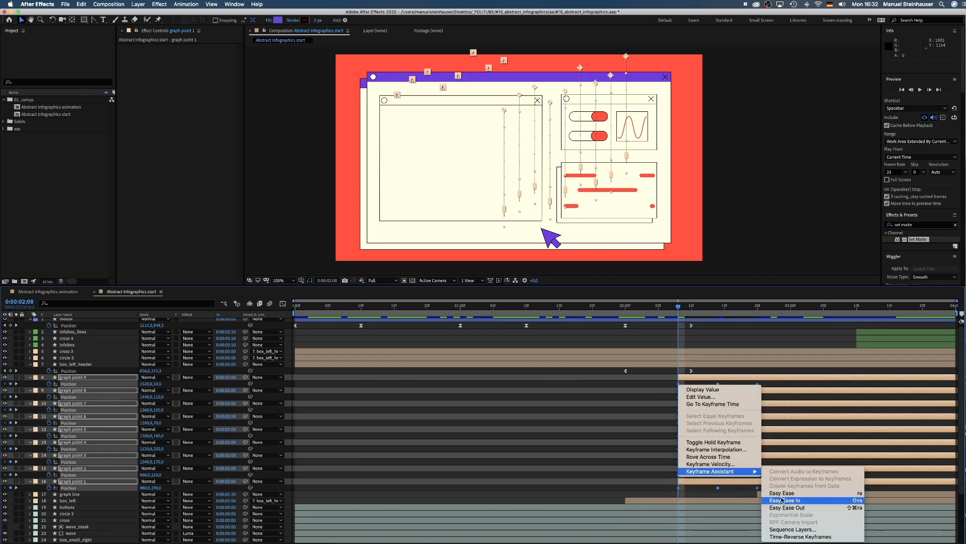
{"action": "left_click", "coordinate": [784, 500]}
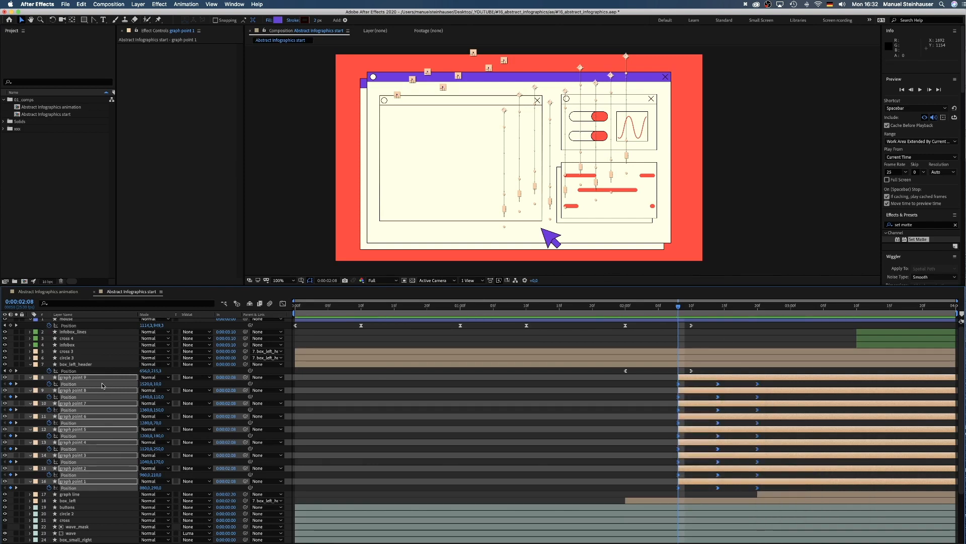
{"action": "left_click", "coordinate": [74, 376]}
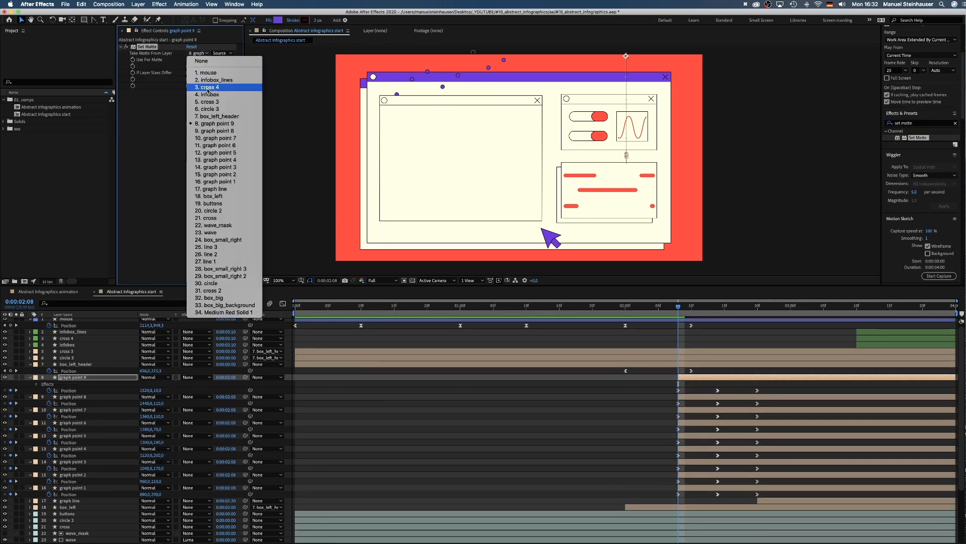
{"action": "mouse_move", "coordinate": [212, 195]}
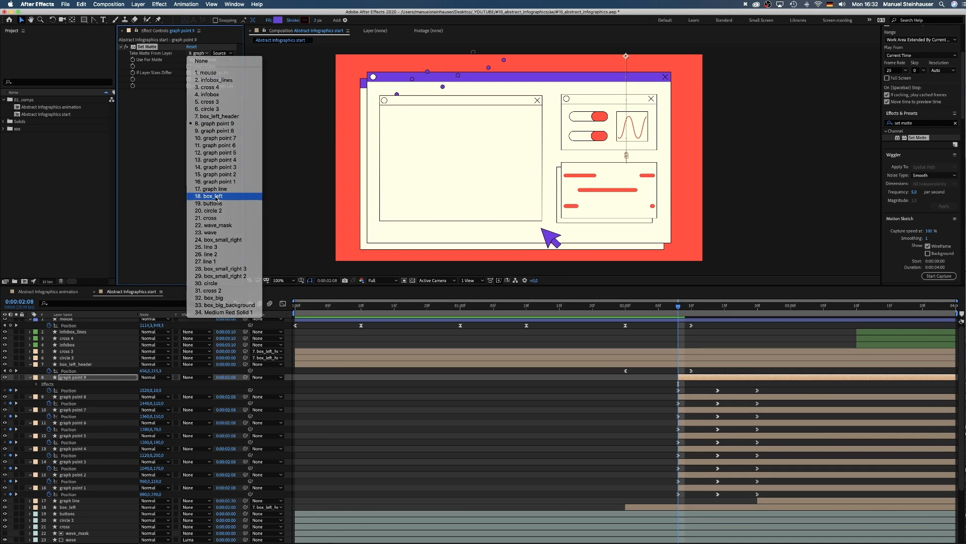
- Set graph point 9's matte to box_left and paste that Set Matte onto the others
{"action": "left_click", "coordinate": [211, 196]}
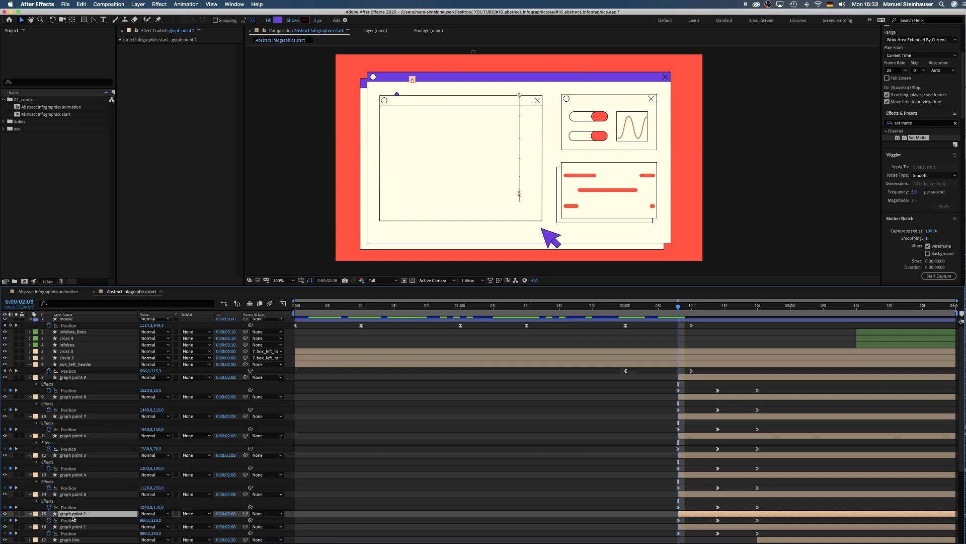
{"action": "key", "text": "cmd+v"}
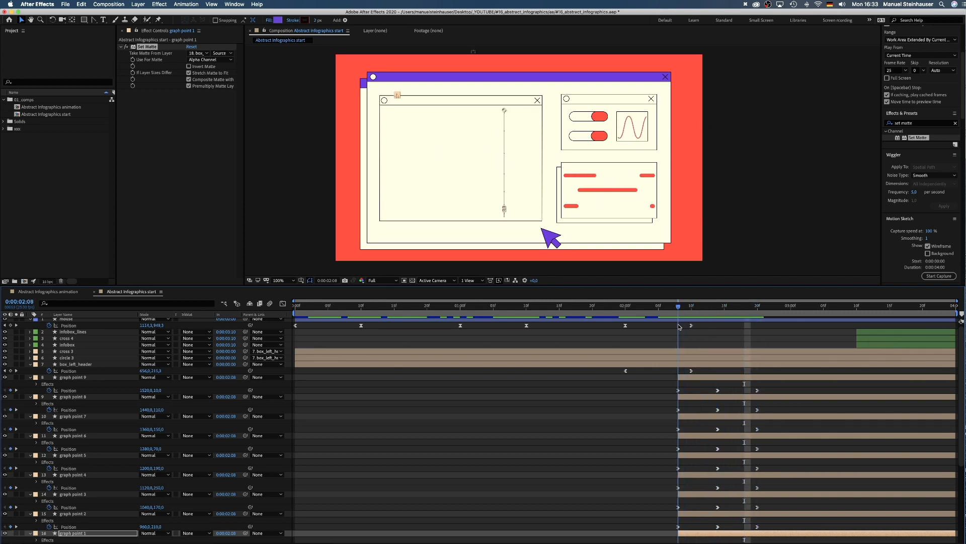
{"action": "scroll", "scroll_direction": "down", "scroll_amount": 3}
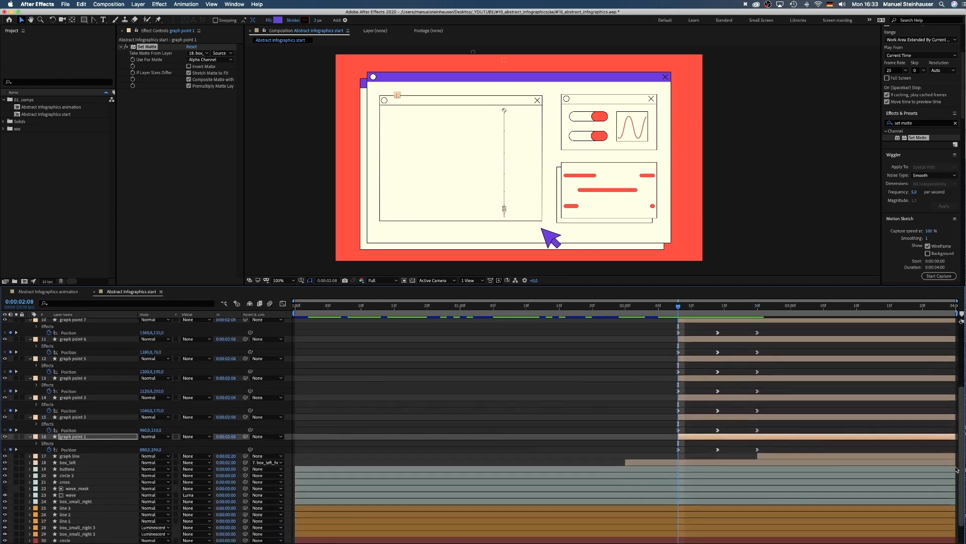
- Stagger the nine graph point layers' start times in the timeline
{"action": "left_click", "coordinate": [73, 418]}
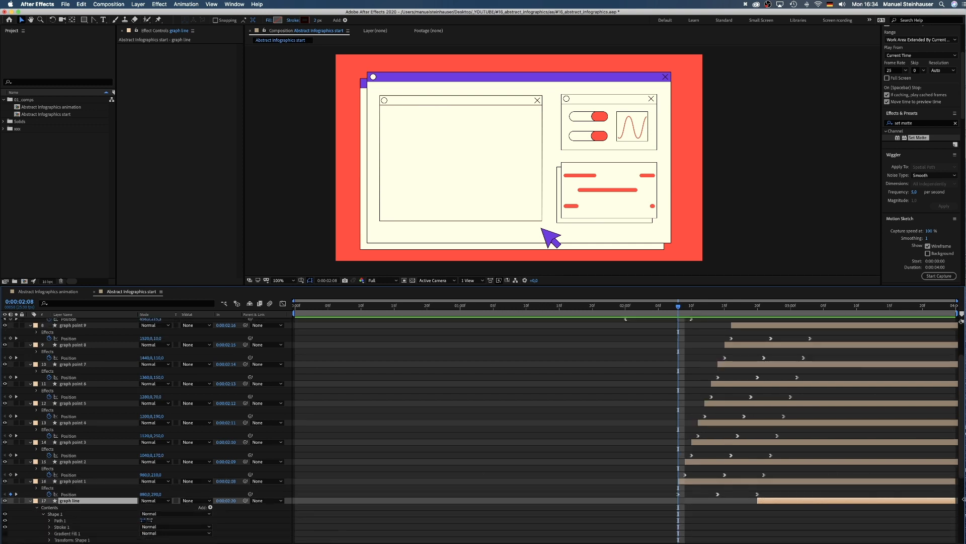
- Add Trim Paths to graph line, keyframe End from 0% to 100%, and ease the keyframes
{"action": "scroll", "scroll_direction": "down", "scroll_amount": 3}
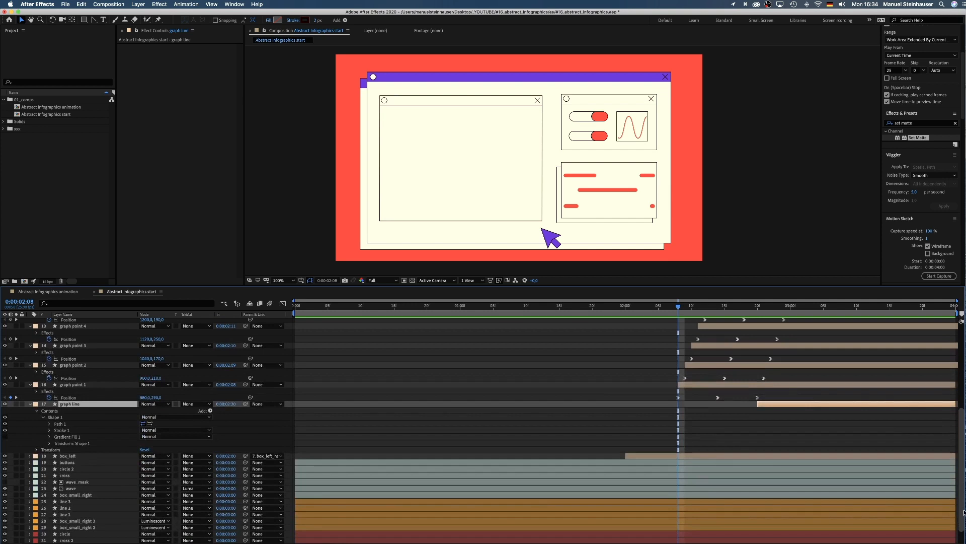
{"action": "left_click", "coordinate": [209, 411]}
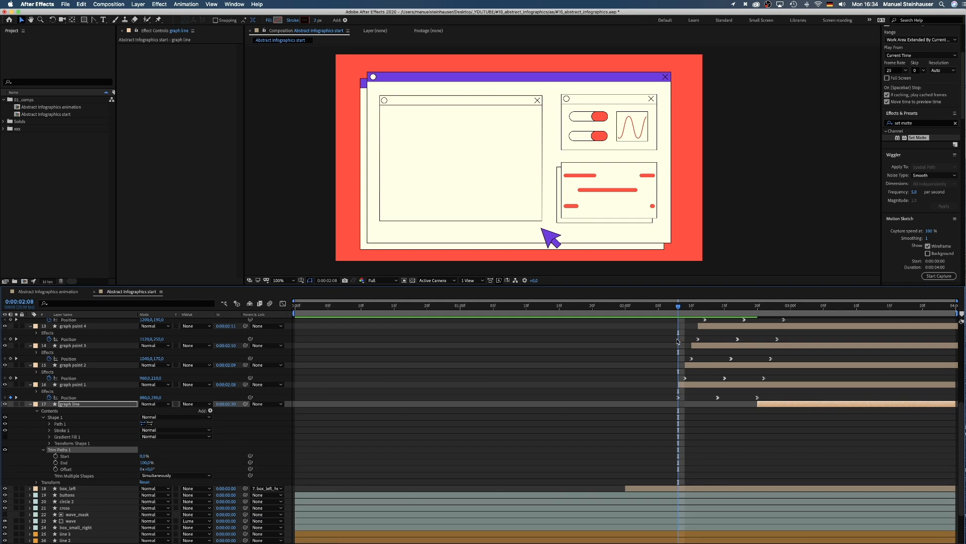
{"action": "left_click", "coordinate": [758, 305]}
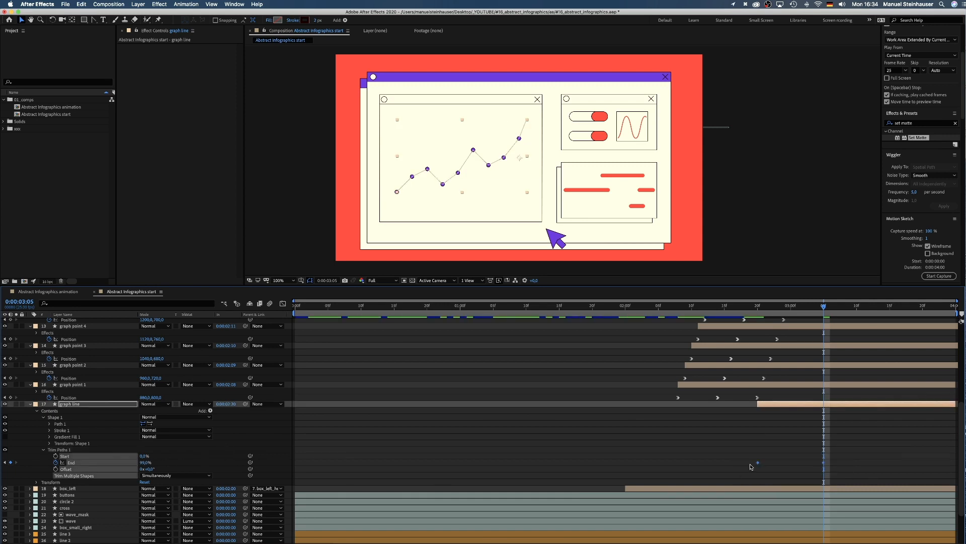
{"action": "right_click", "coordinate": [757, 461]}
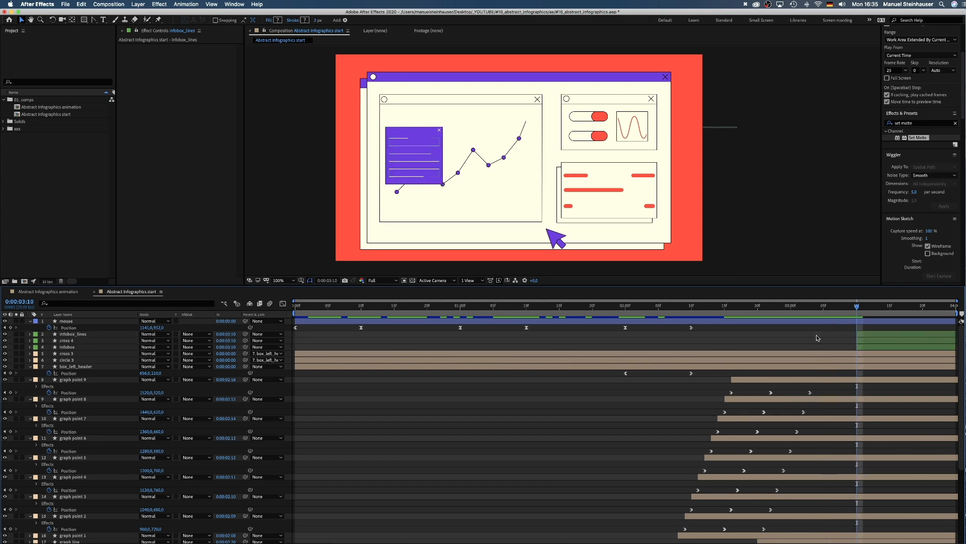
- Keyframe the purple infobox Scale up from 0% and apply Easy Ease
{"action": "left_click", "coordinate": [66, 347]}
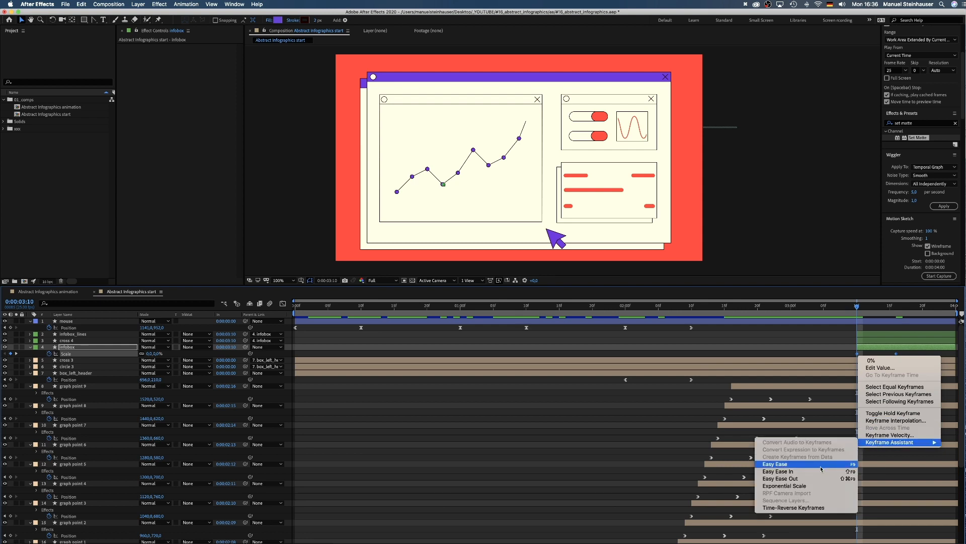
{"action": "left_click", "coordinate": [775, 464]}
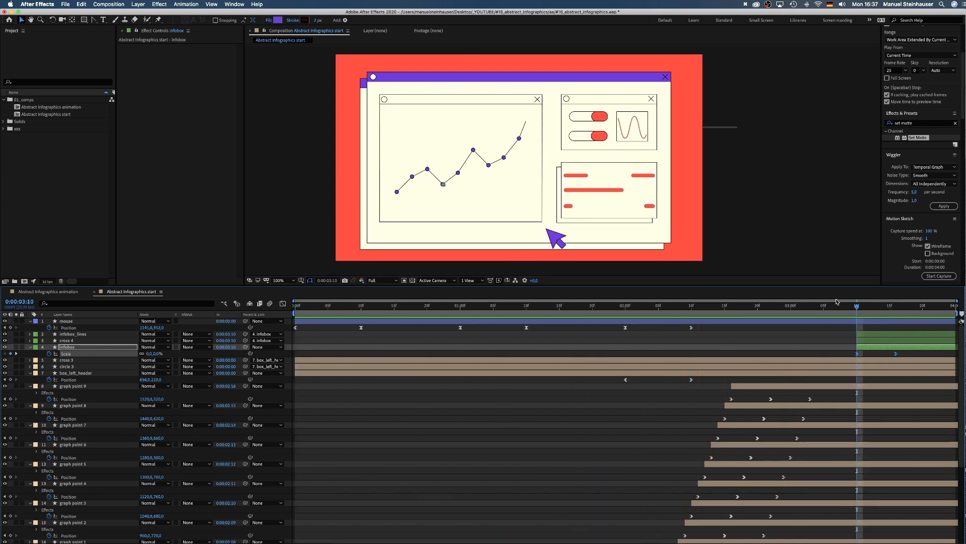
- Select the mouse layer and magnify the Composition panel to 400%
{"action": "left_click", "coordinate": [66, 320]}
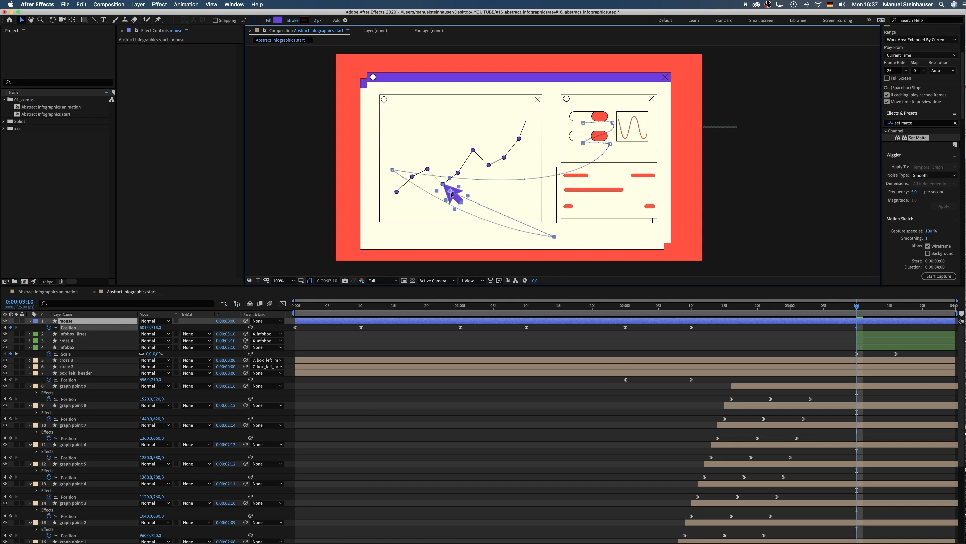
{"action": "left_click", "coordinate": [278, 281]}
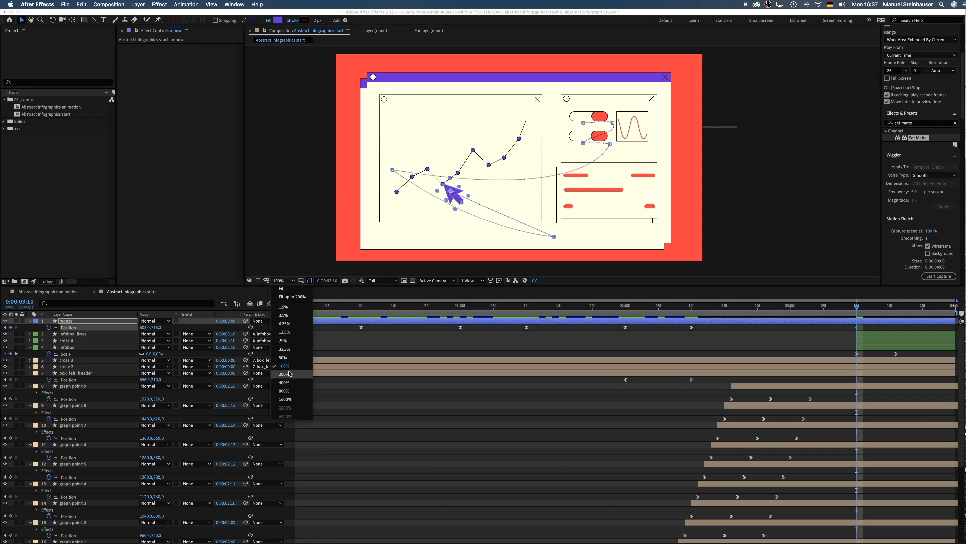
{"action": "left_click", "coordinate": [283, 382]}
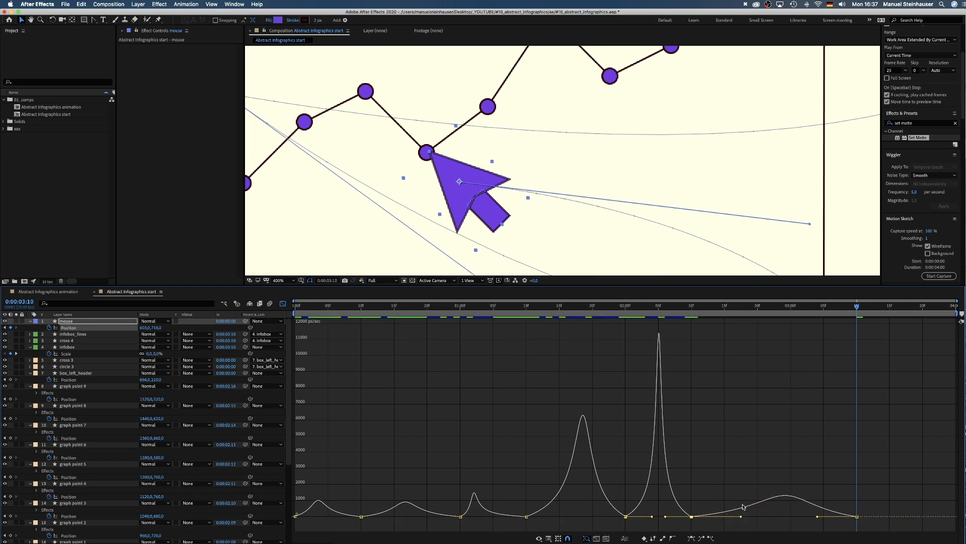
- Set the Composition viewer magnification back to 100%
{"action": "left_click", "coordinate": [278, 280]}
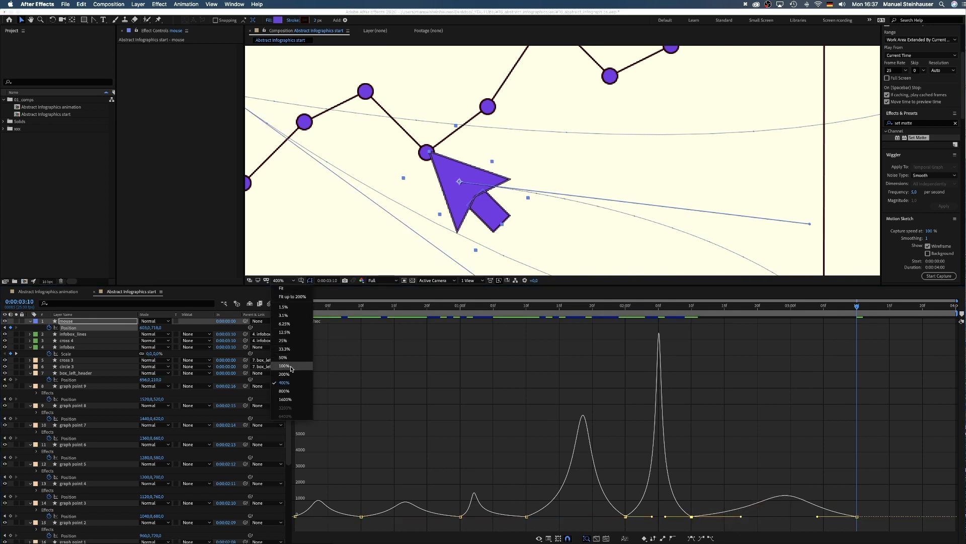
{"action": "left_click", "coordinate": [284, 365]}
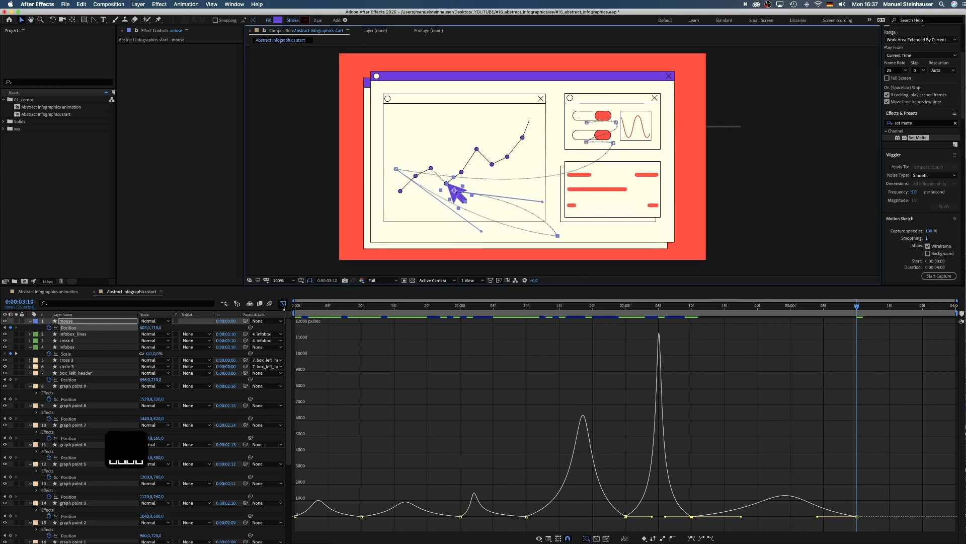